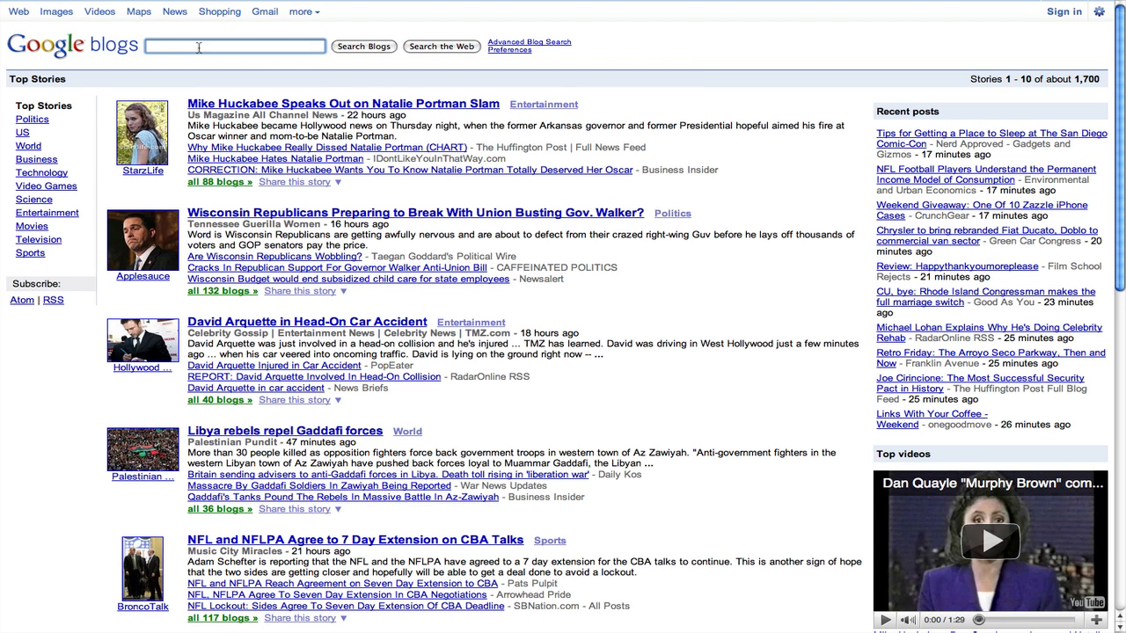
Search blogs for 'Linksys' and open the RSS feed link at the bottom of the results
text(Linksys)
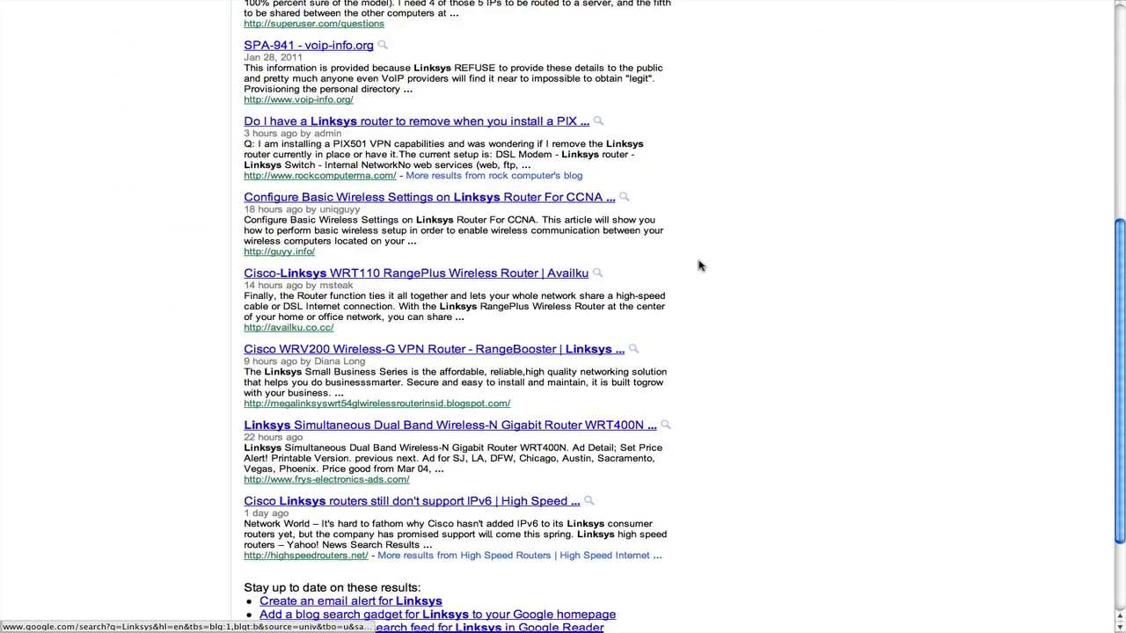
scroll(down, 3)
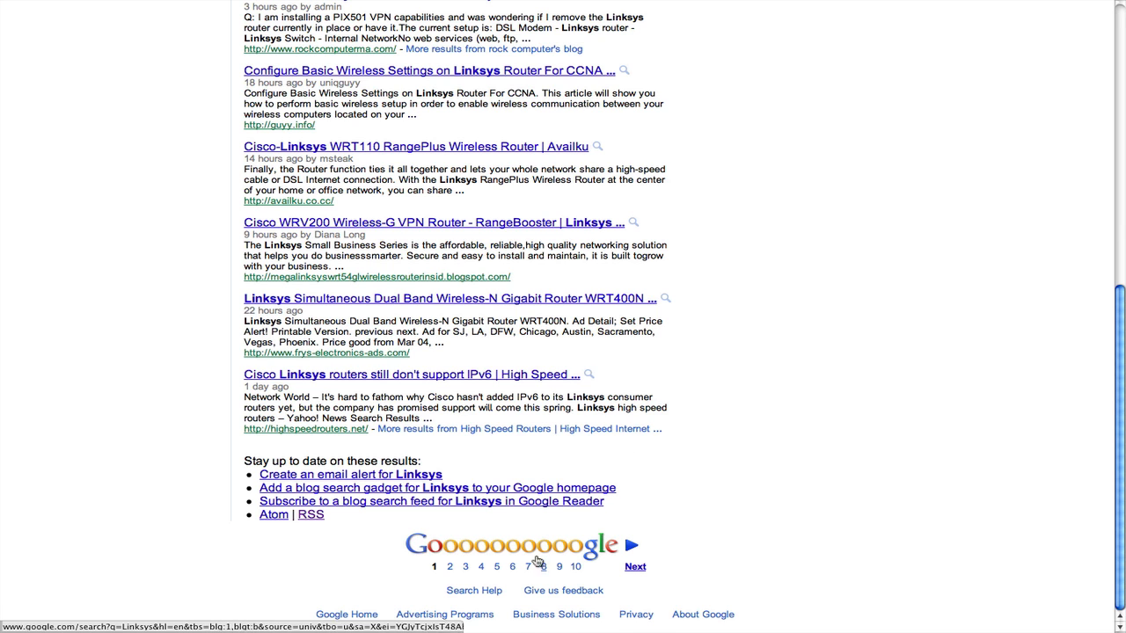
click(309, 513)
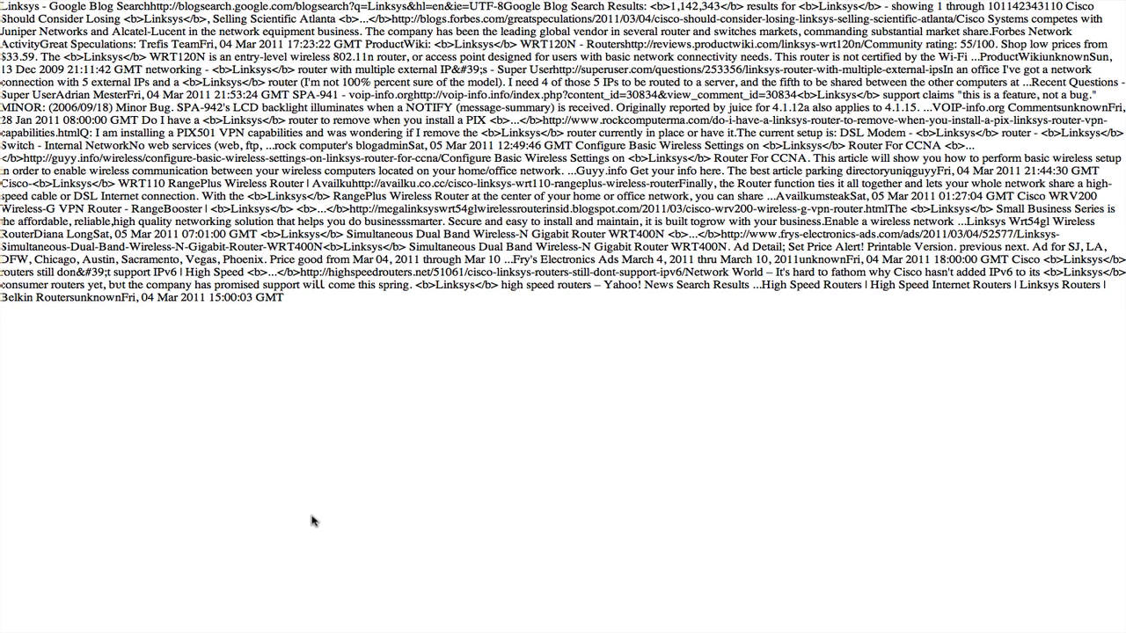
Go back to the Linksys results and copy the RSS feed's link address
right_click(313, 521)
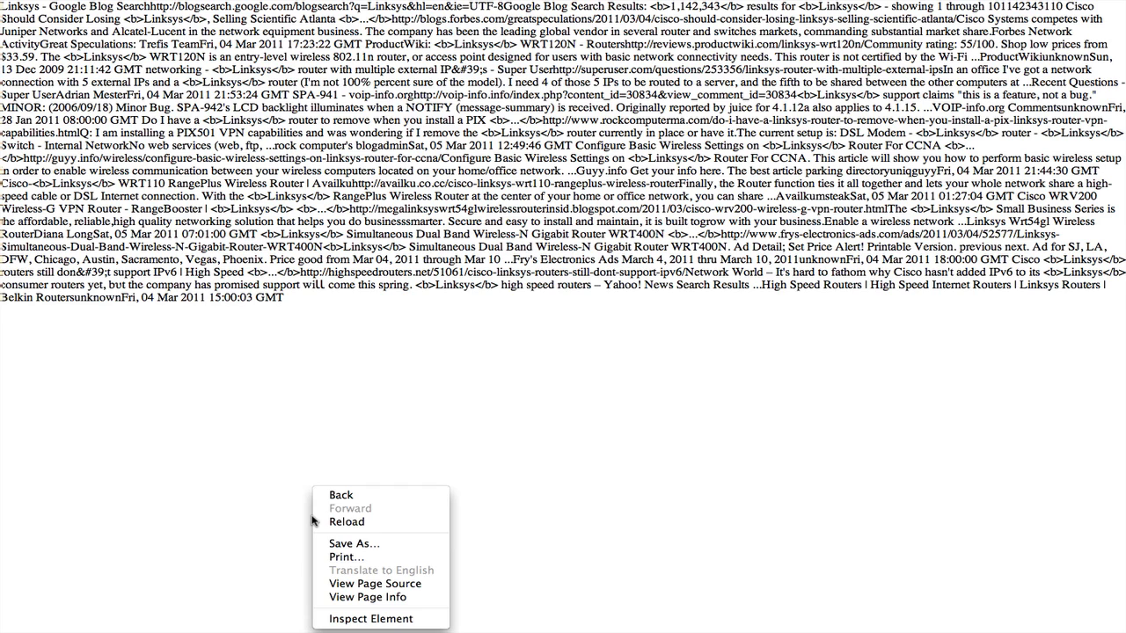
click(346, 521)
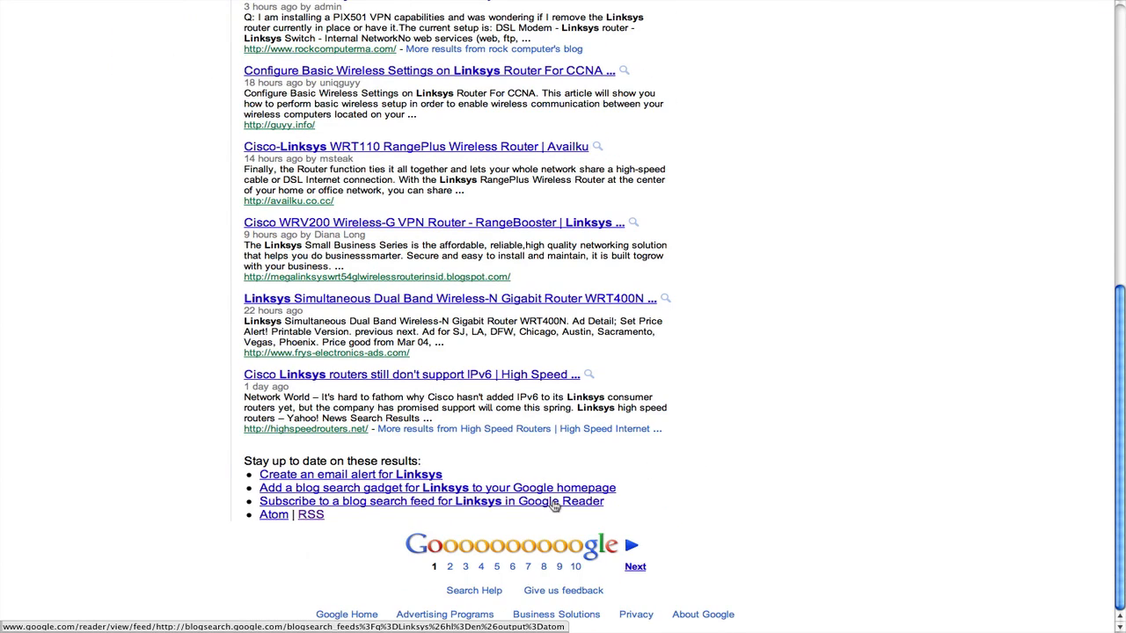
right_click(310, 513)
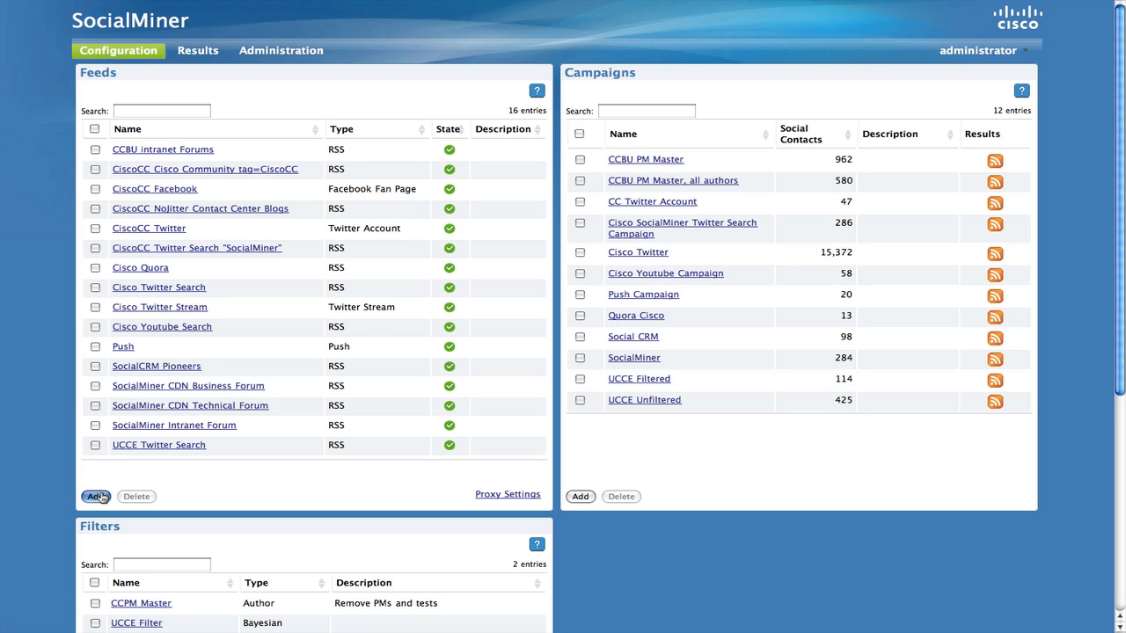
Add a new feed from the Feeds panel, opening a blank RSS Create Feed form
click(95, 496)
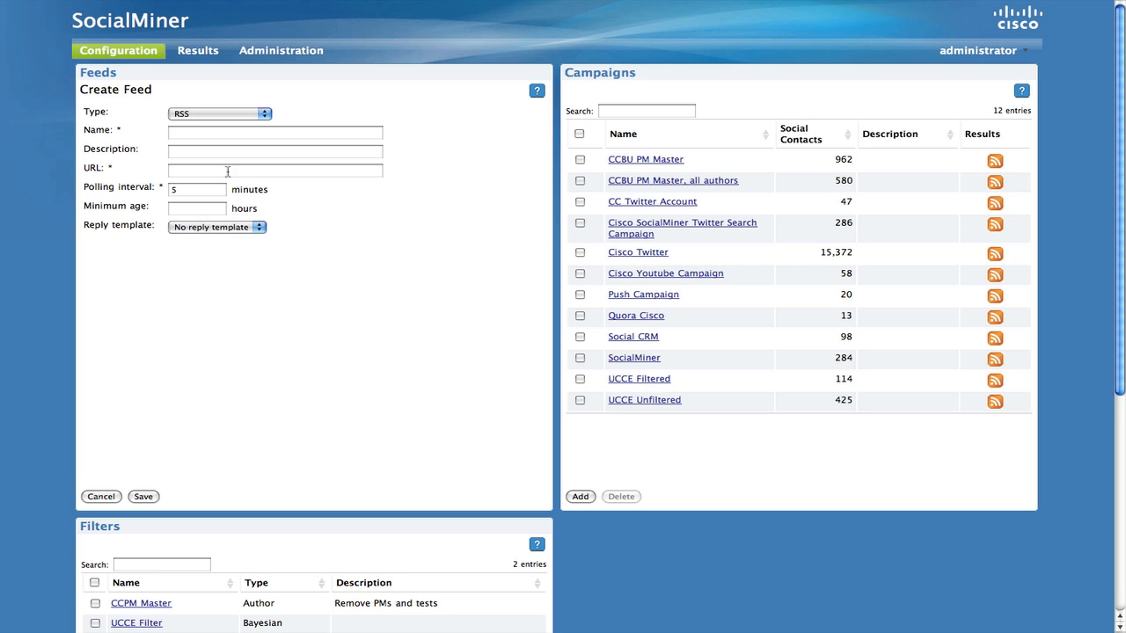
Name the feed 'linksys Blogs', paste the Google Blog Search RSS URL, and save it
click(275, 132)
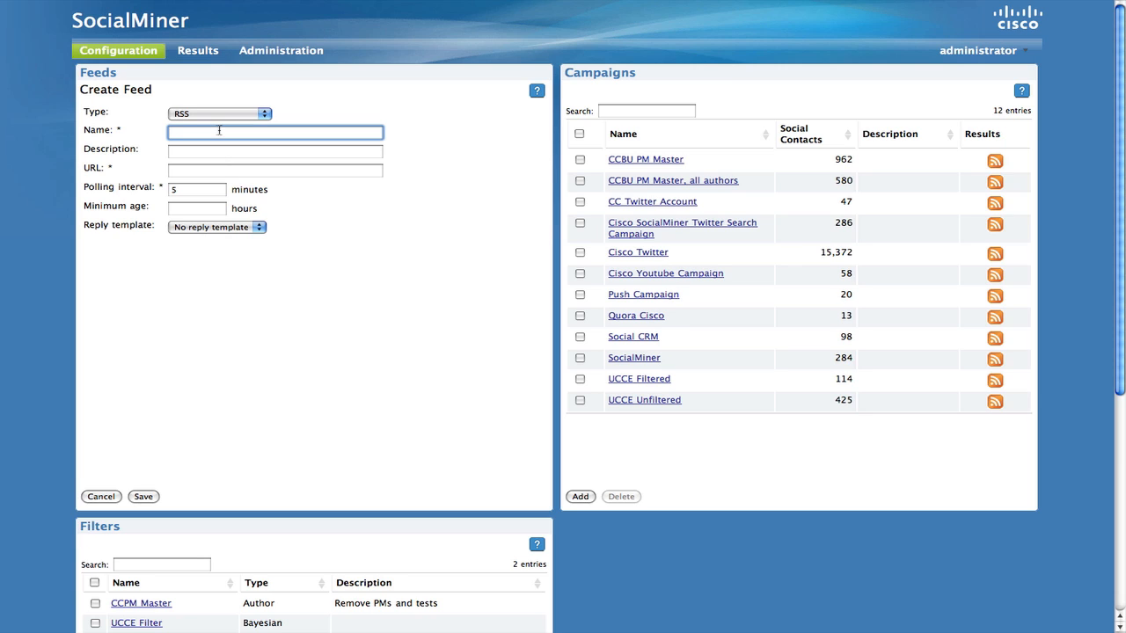
text(linksys Blogs)
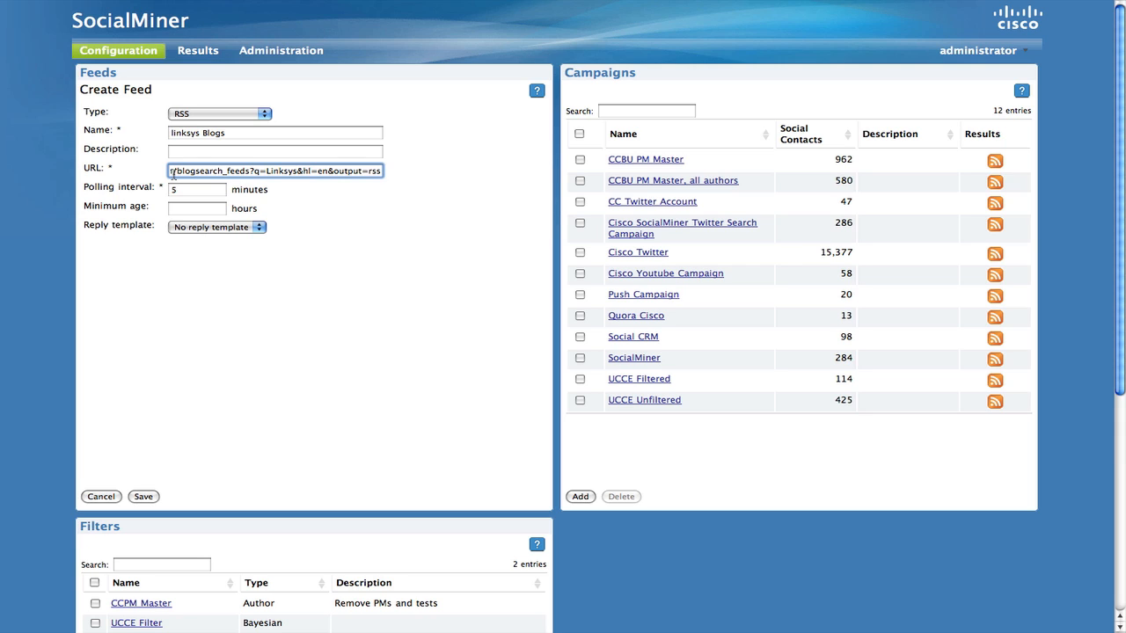
mouse_move(155, 254)
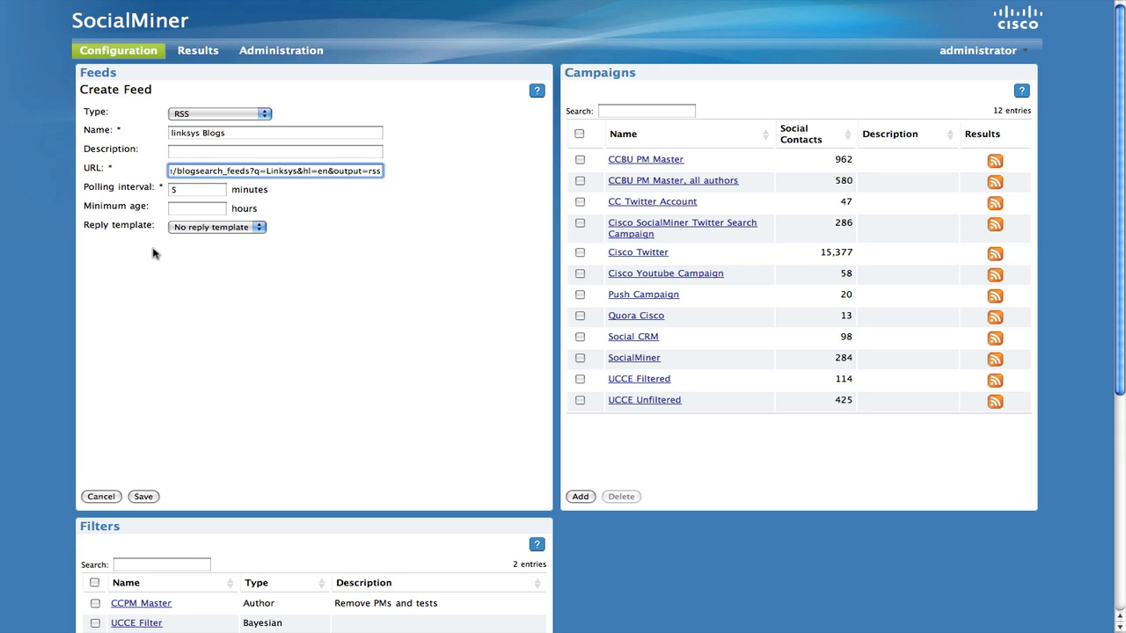
click(143, 496)
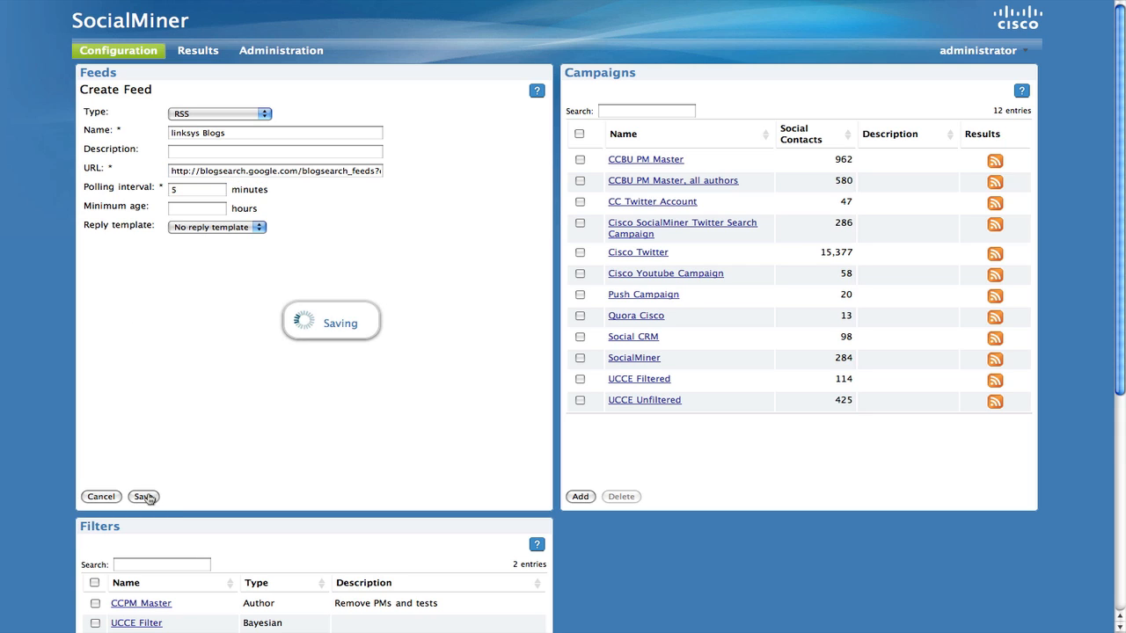
Check the saved 'linksys Blogs' entry's State icon showing it is in no campaign yet
click(142, 496)
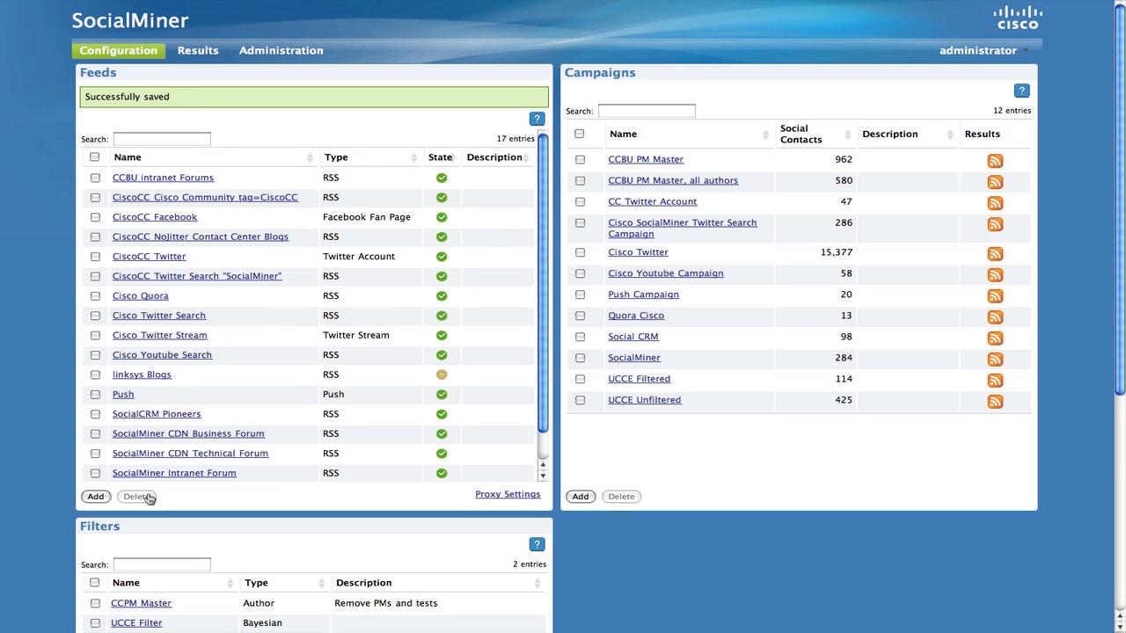
mouse_move(449, 382)
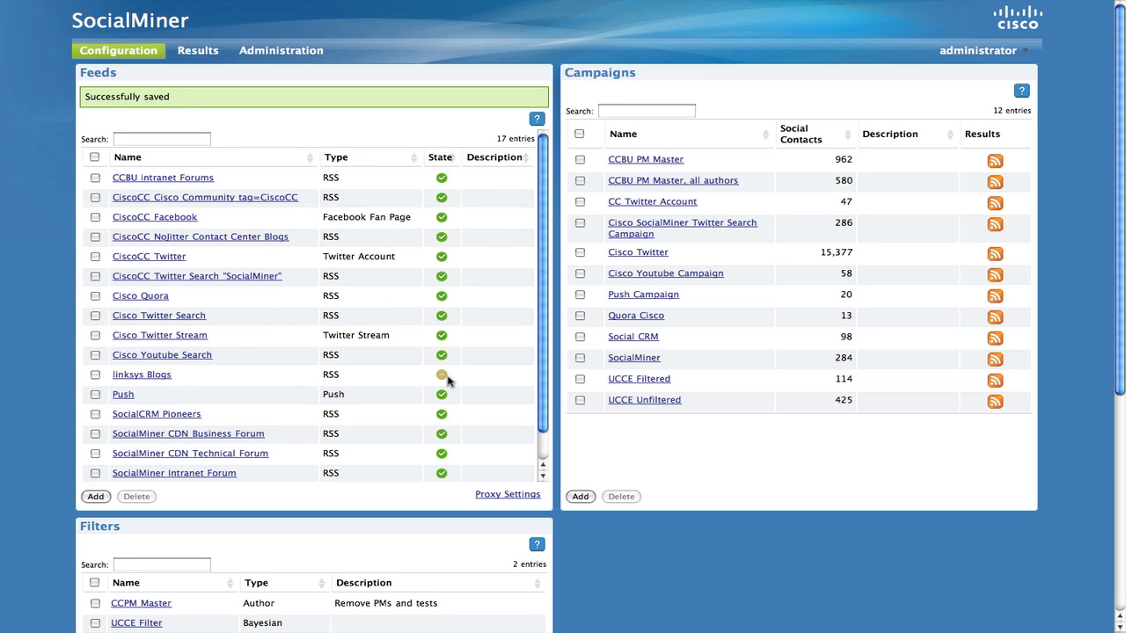
mouse_move(441, 375)
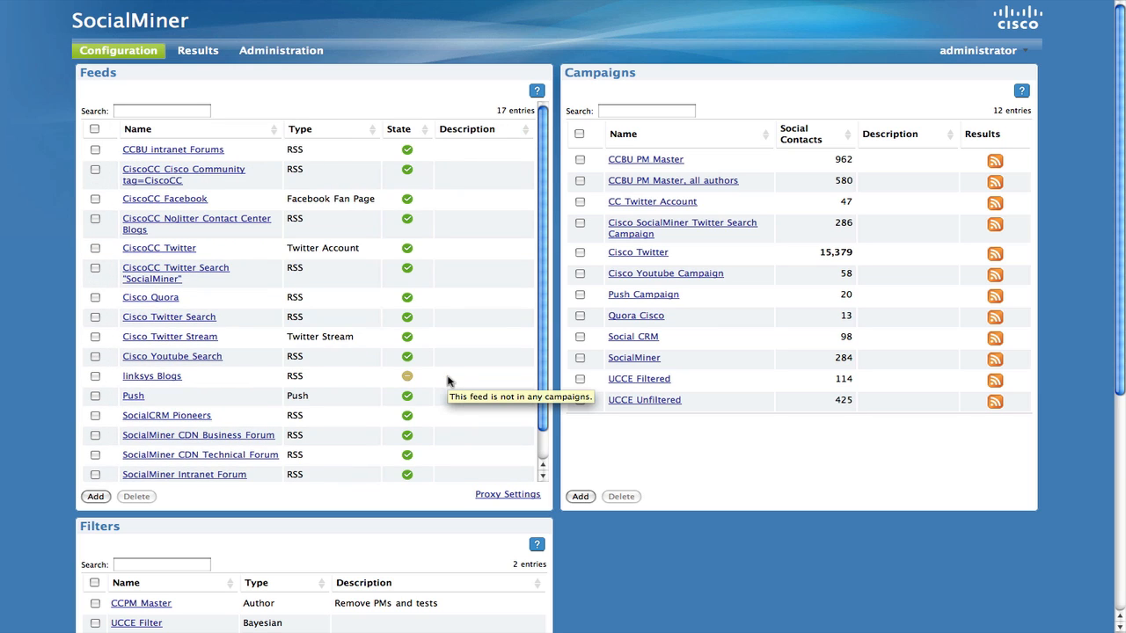
mouse_move(405, 380)
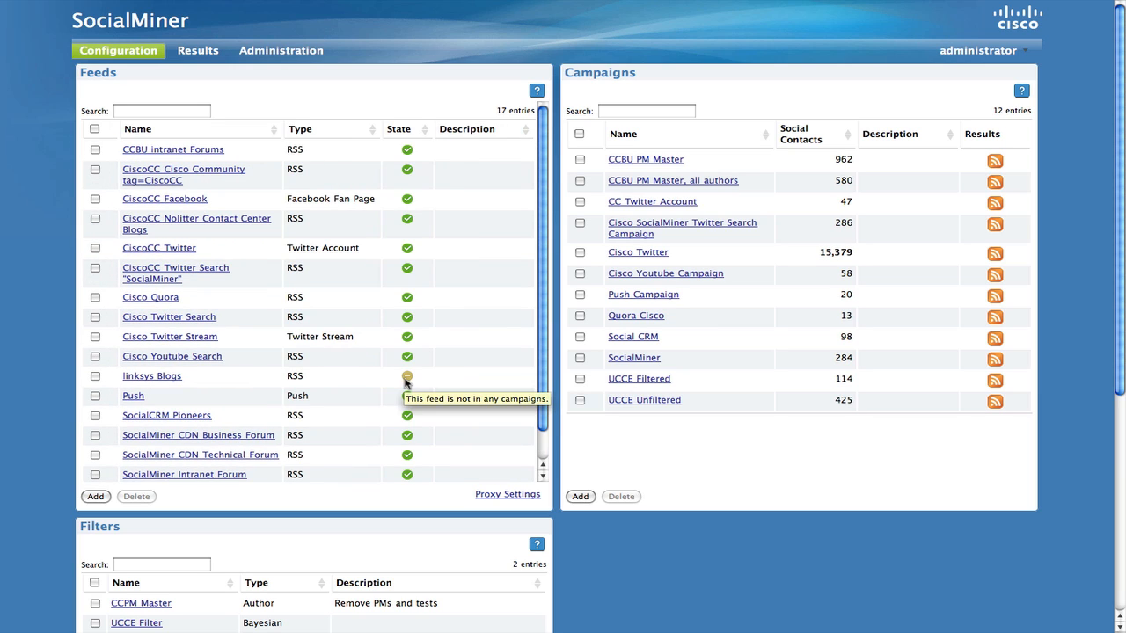